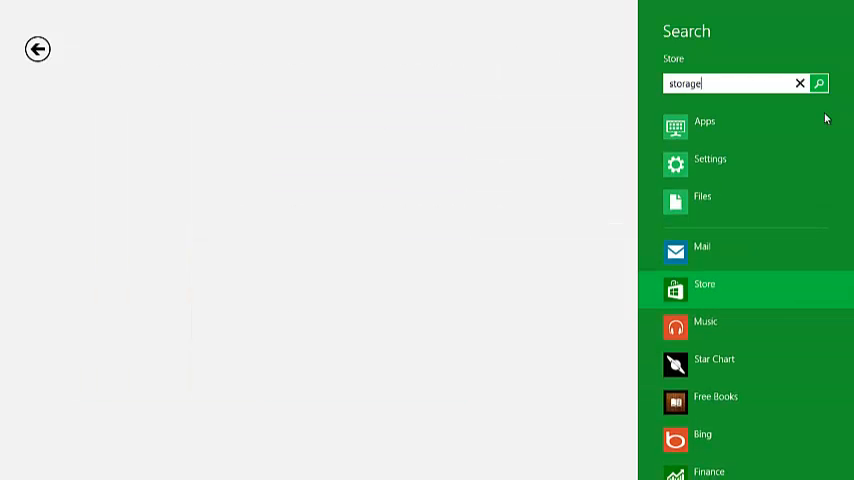
Step: Find All My Storage Pro among the Store's 'storage' results and install it
click(824, 82)
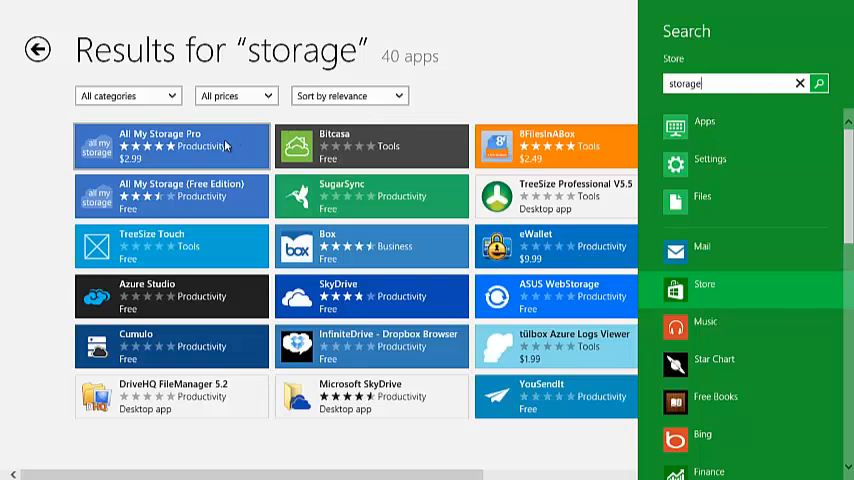
click(170, 144)
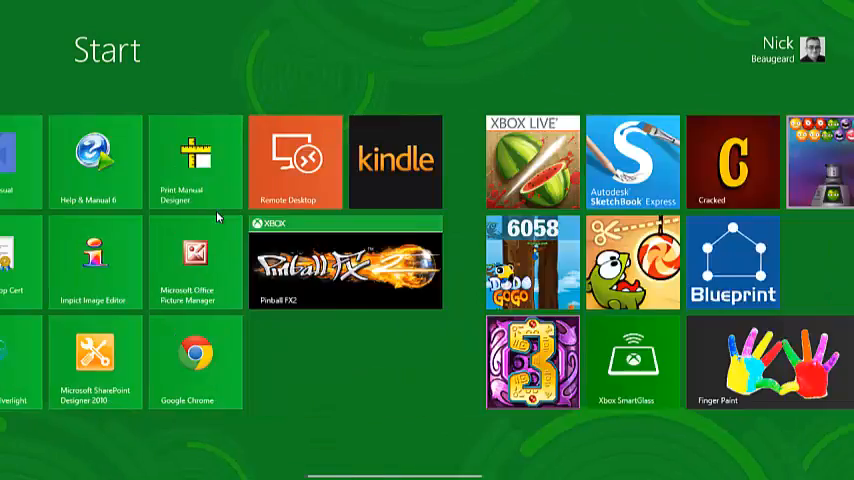
scroll(right, 3)
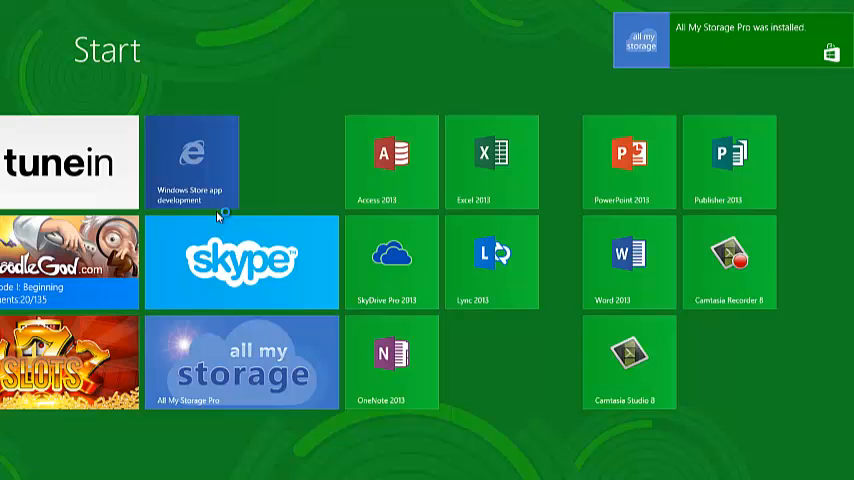
Step: Link My Local File System with My Documents as root folder and allow access
click(240, 364)
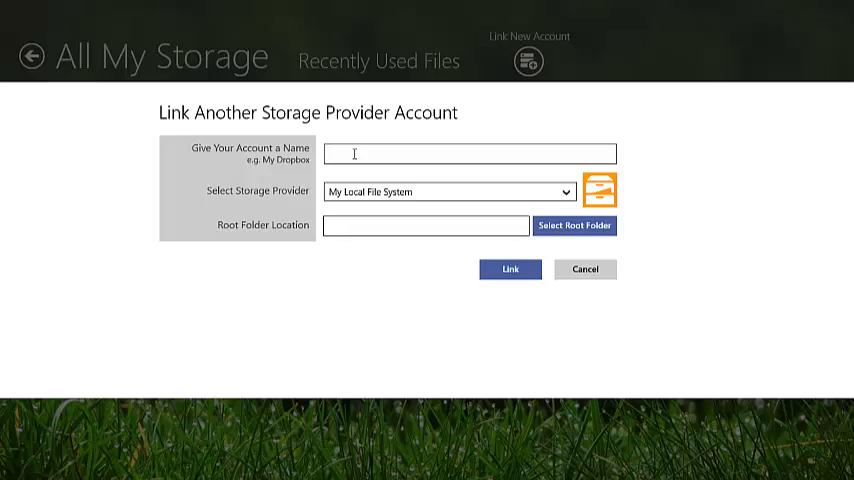
click(582, 224)
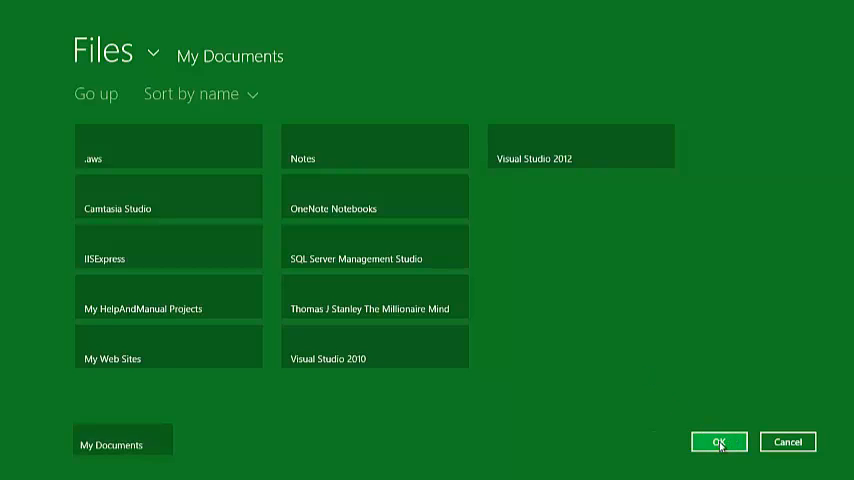
click(724, 440)
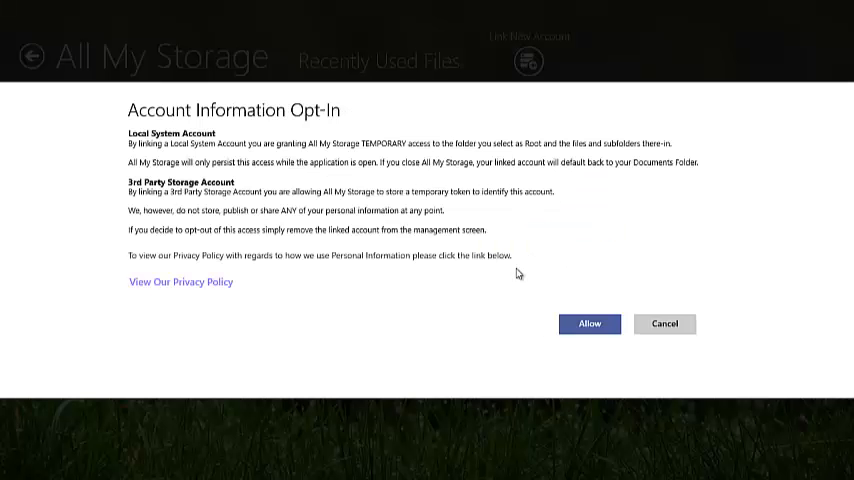
click(588, 324)
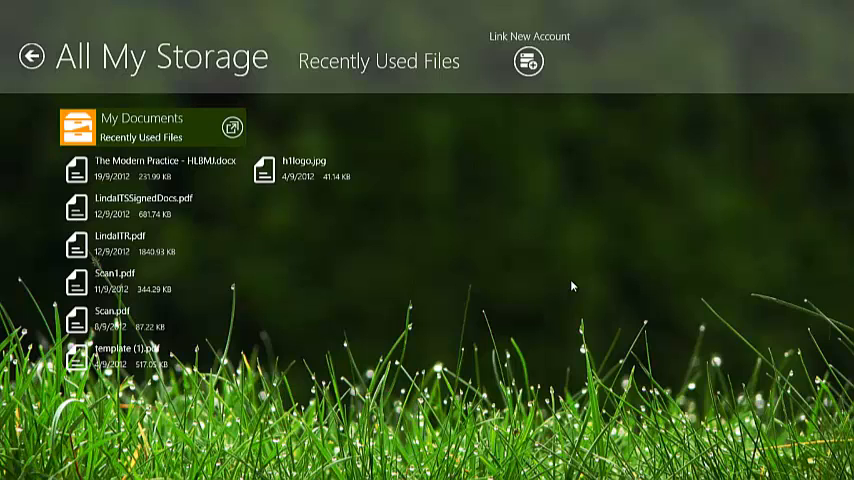
click(528, 60)
text(My Skydrive)
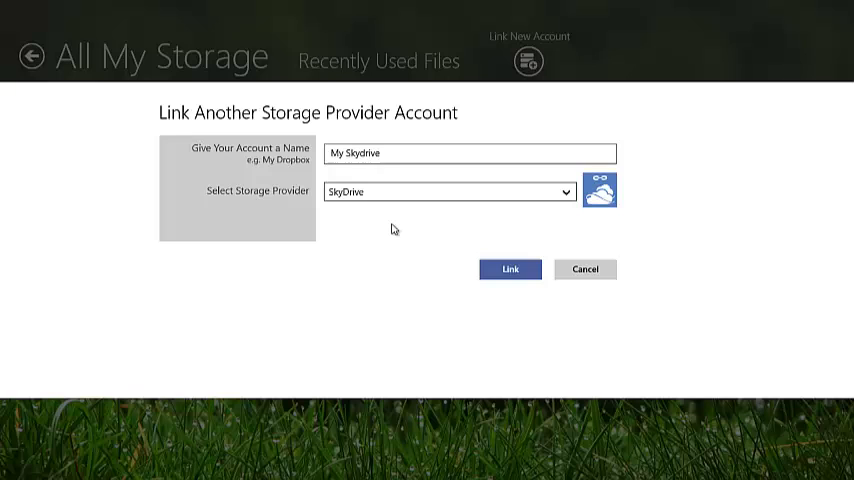
Step: Link a SkyDrive account named My Skydrive and complete the connection
click(510, 268)
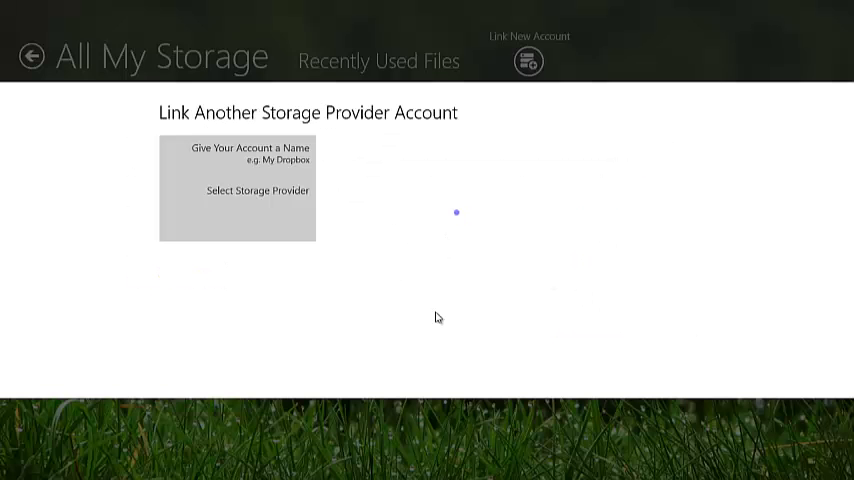
mouse_move(472, 376)
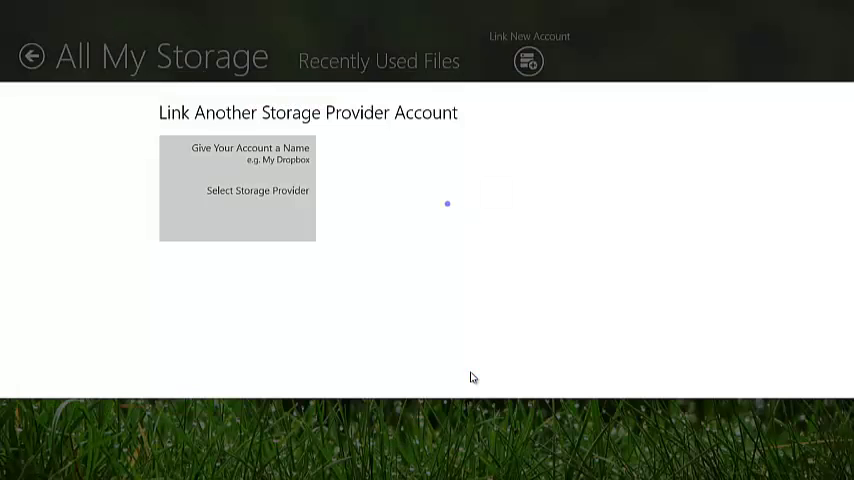
click(380, 60)
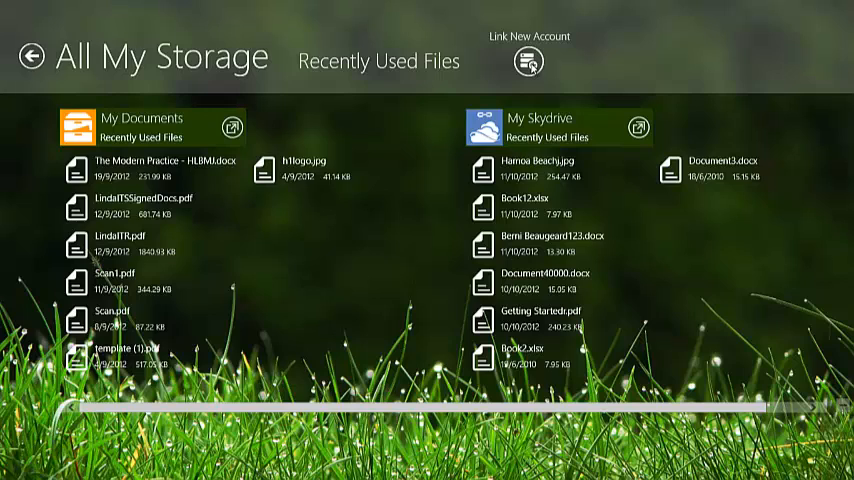
Step: Link an account named Dropbox, signing in and confirming the app's access
click(528, 60)
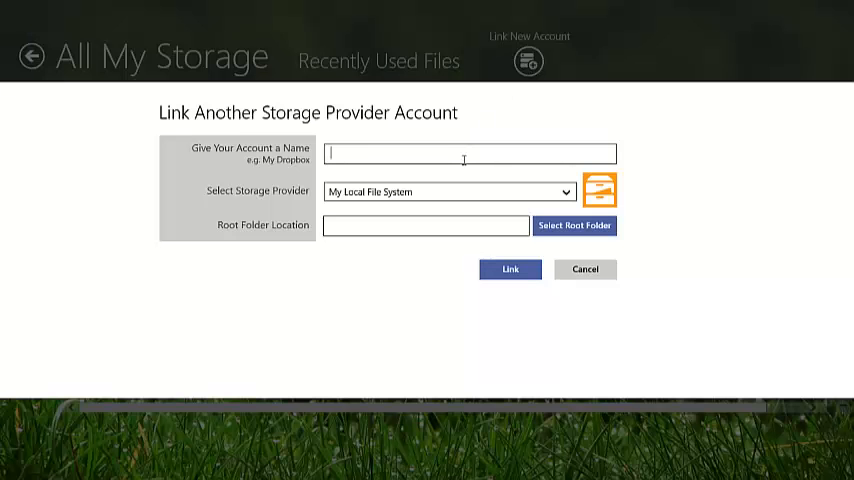
text(Dropbox)
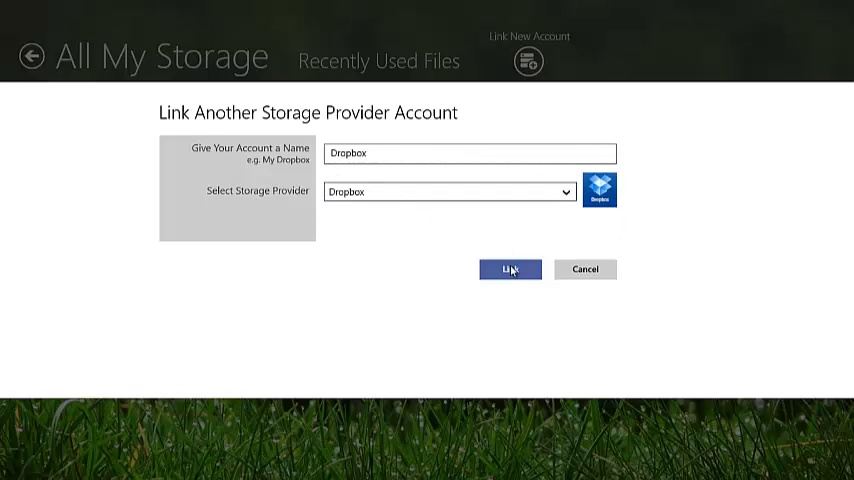
click(510, 268)
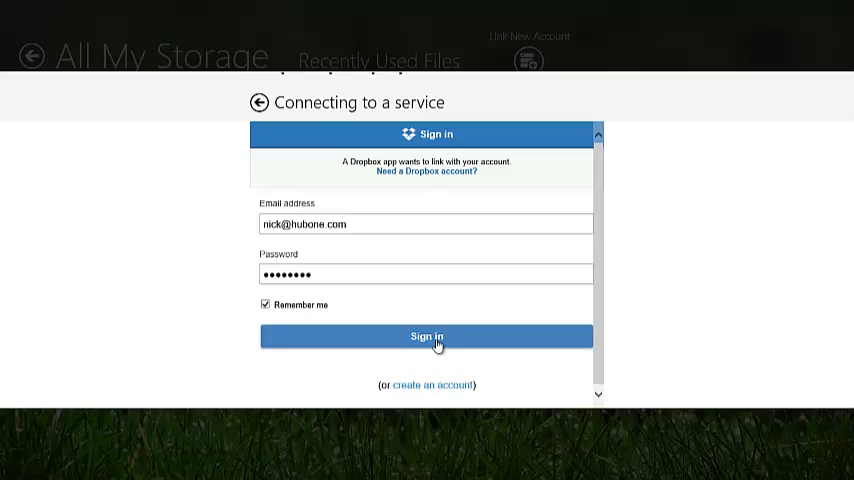
click(426, 336)
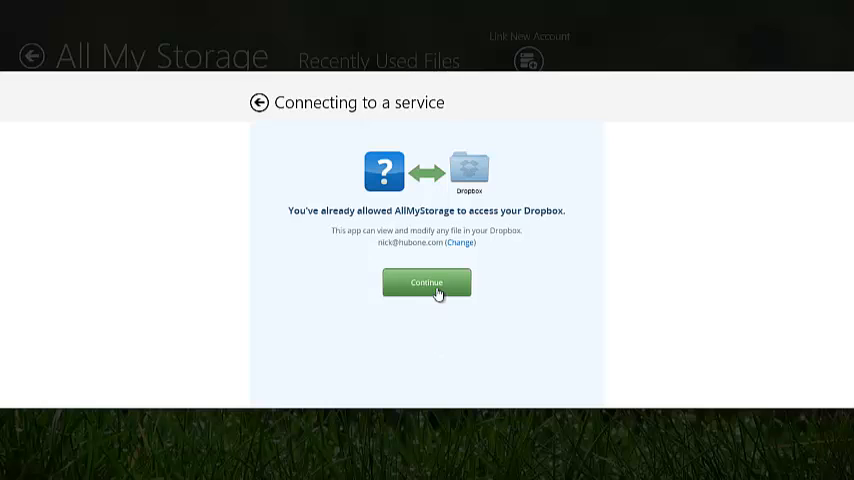
click(426, 282)
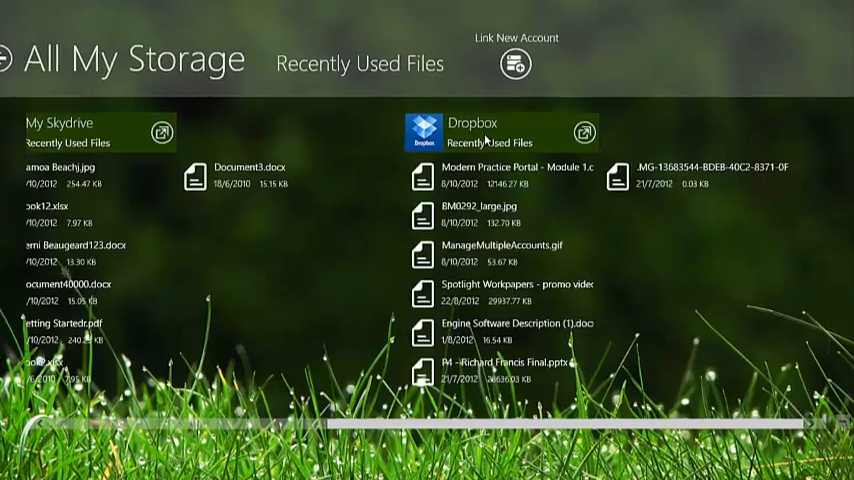
click(516, 64)
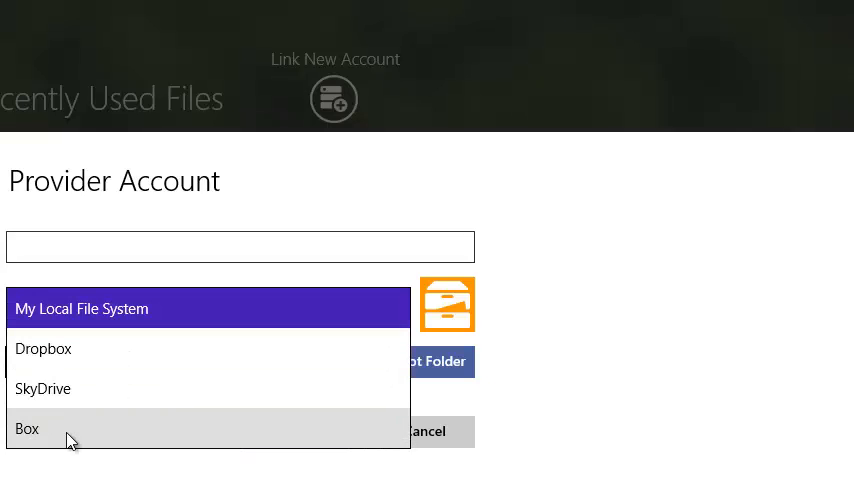
Step: Link a Box account named My Box, showing 2.62 MB used of 5.00 GB
click(28, 428)
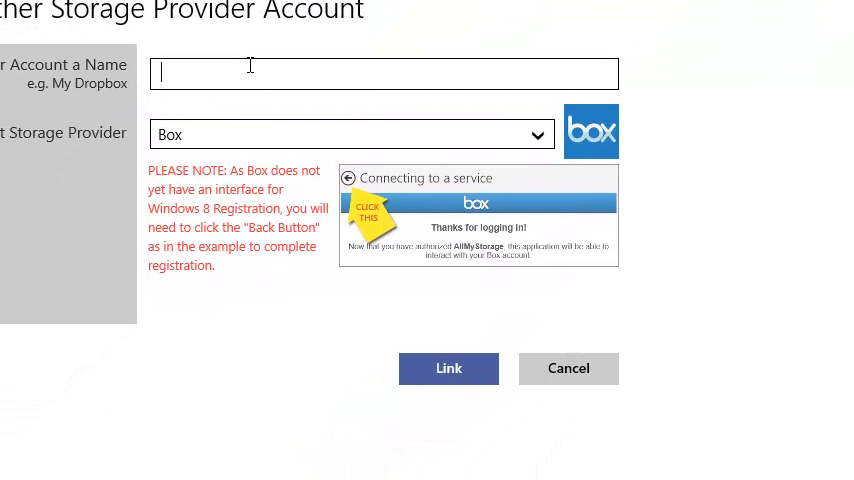
text(My Box)
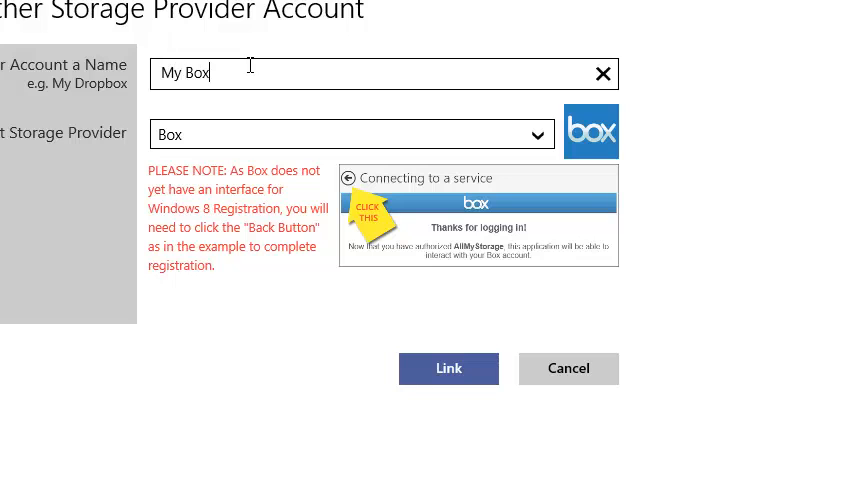
click(448, 368)
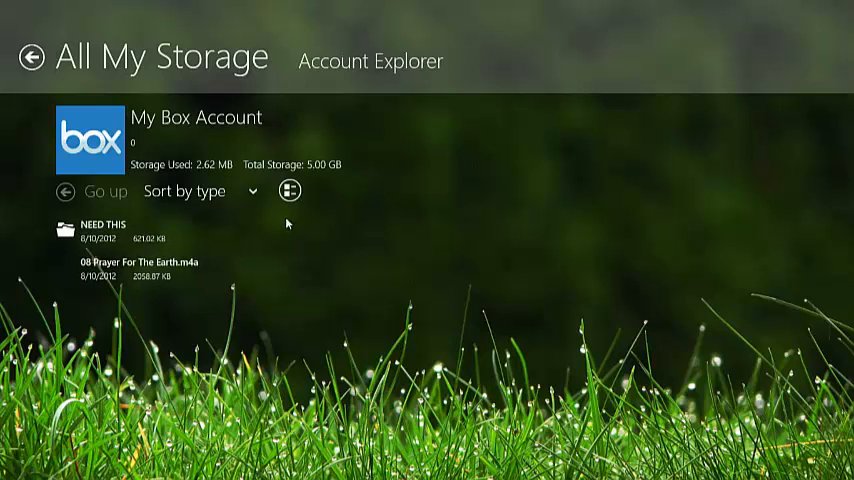
Step: Select 08 Prayer For The Earth.m4a in My Box and open it with Open With
click(120, 270)
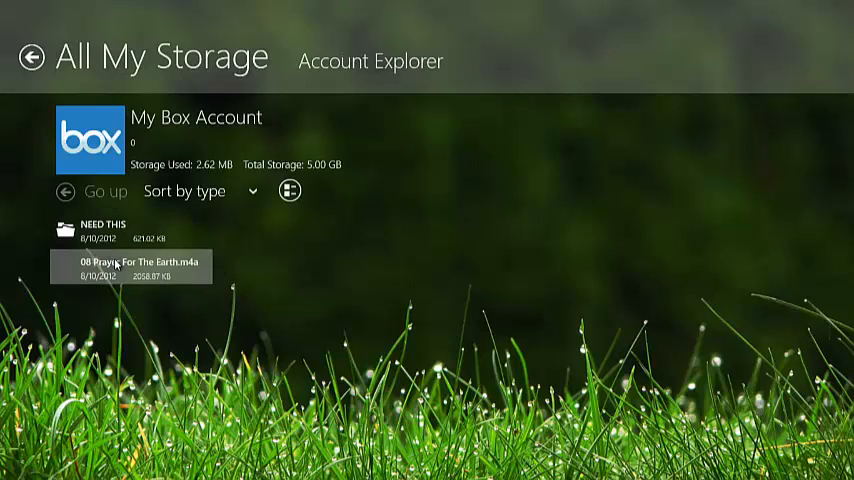
click(132, 268)
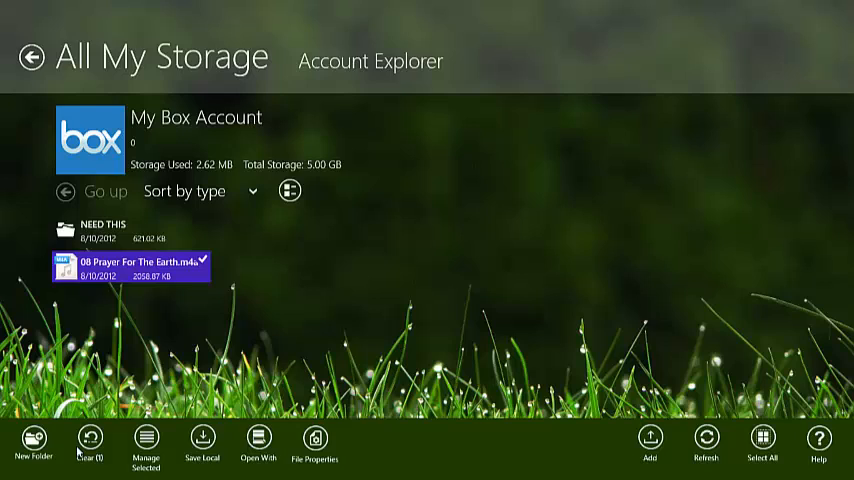
click(144, 444)
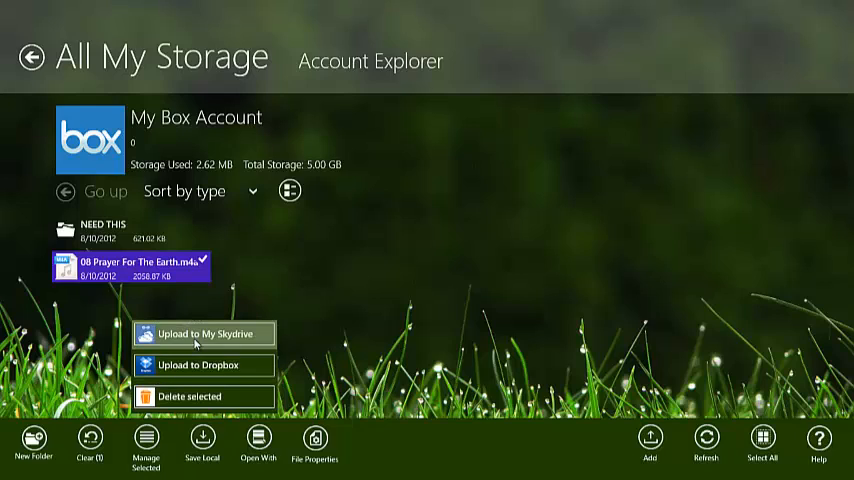
mouse_move(202, 394)
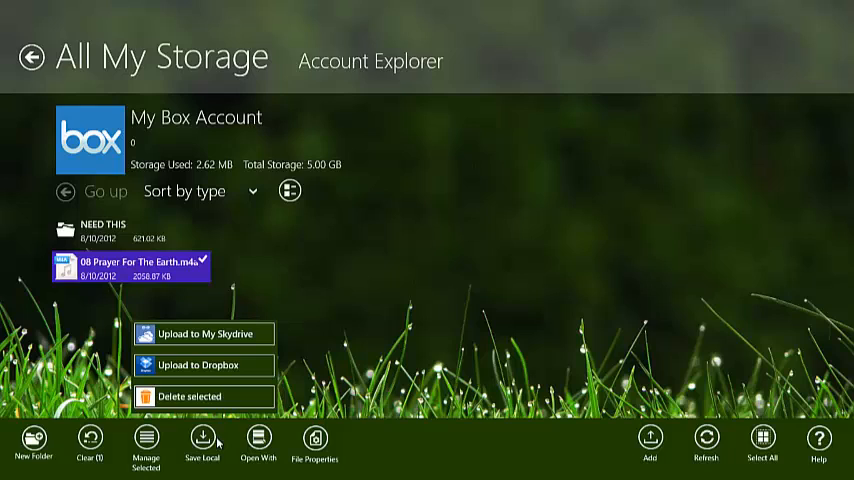
click(258, 440)
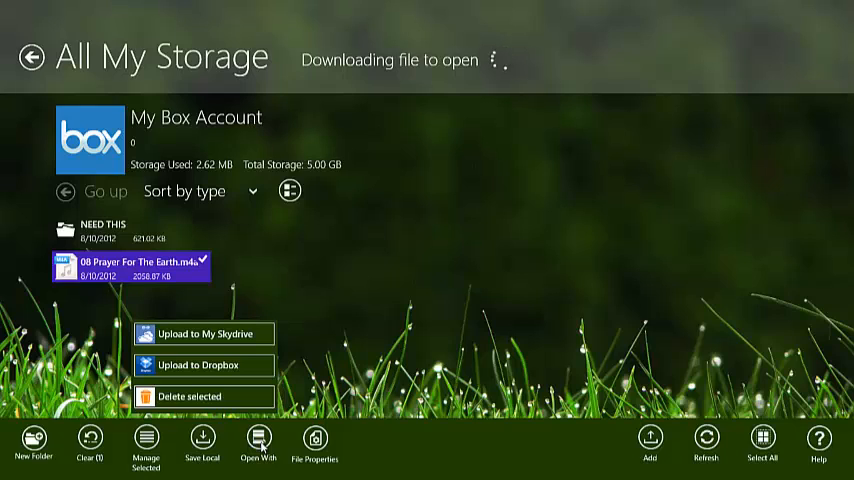
click(258, 440)
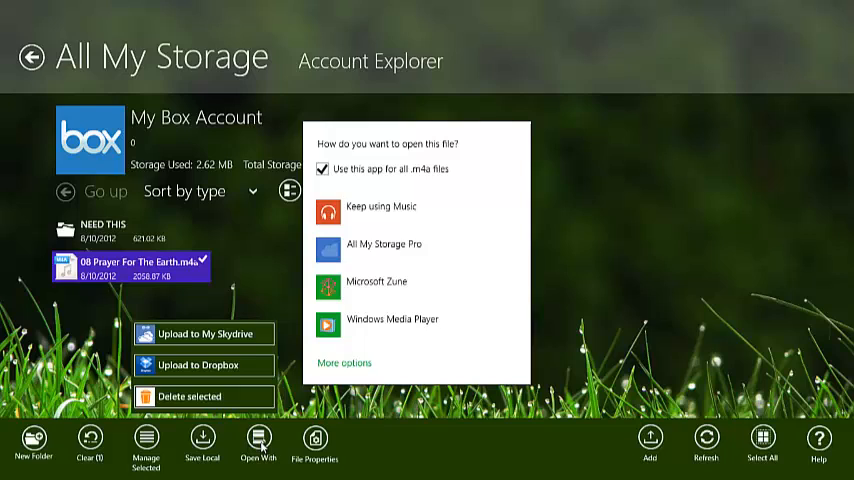
mouse_move(376, 208)
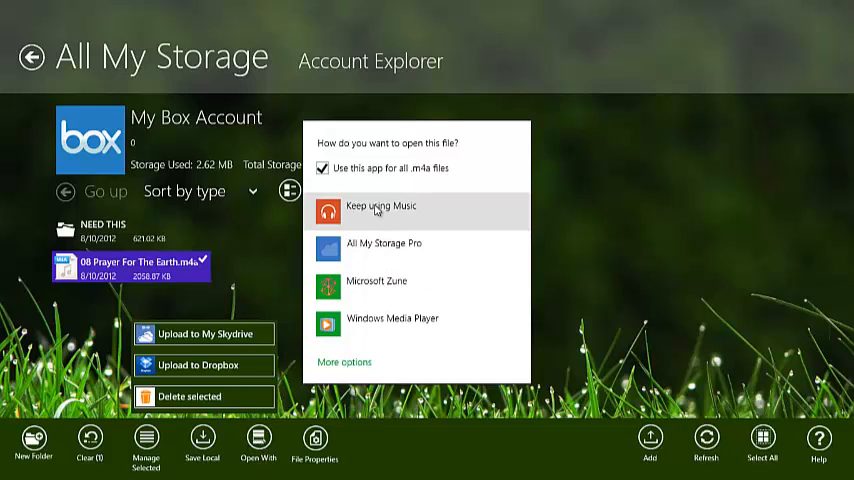
mouse_move(396, 332)
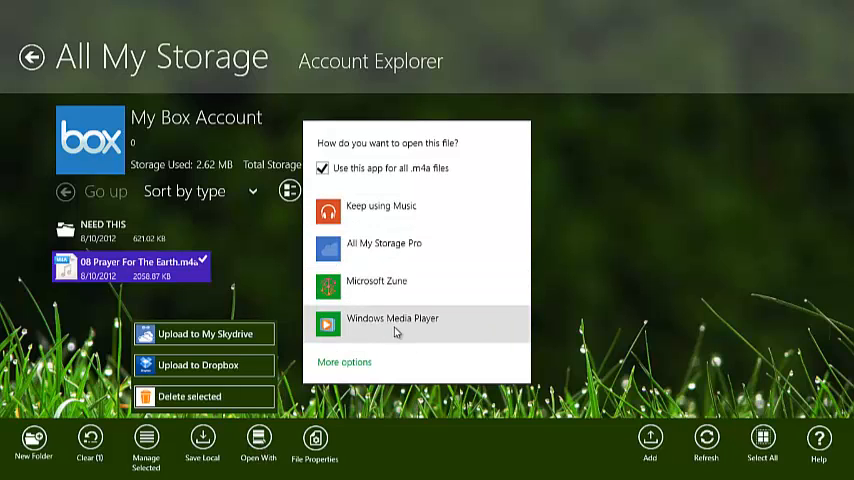
mouse_move(376, 208)
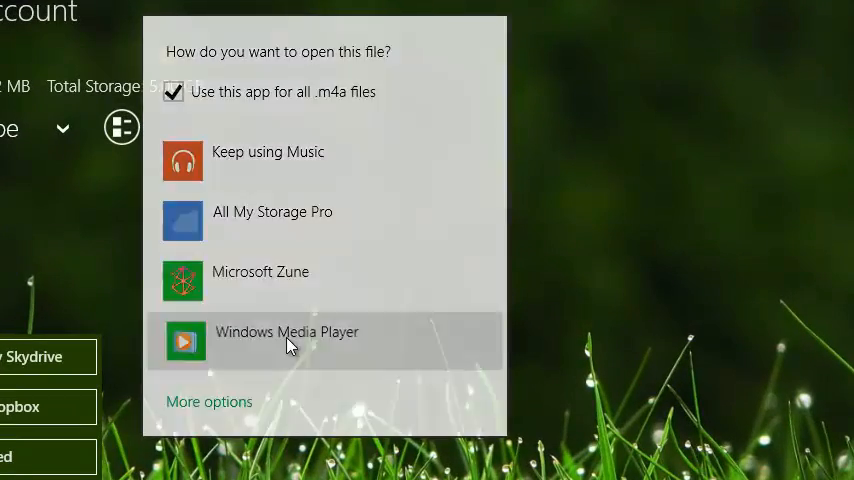
Step: Choose Windows Media Player for the m4a file and play the track
click(288, 332)
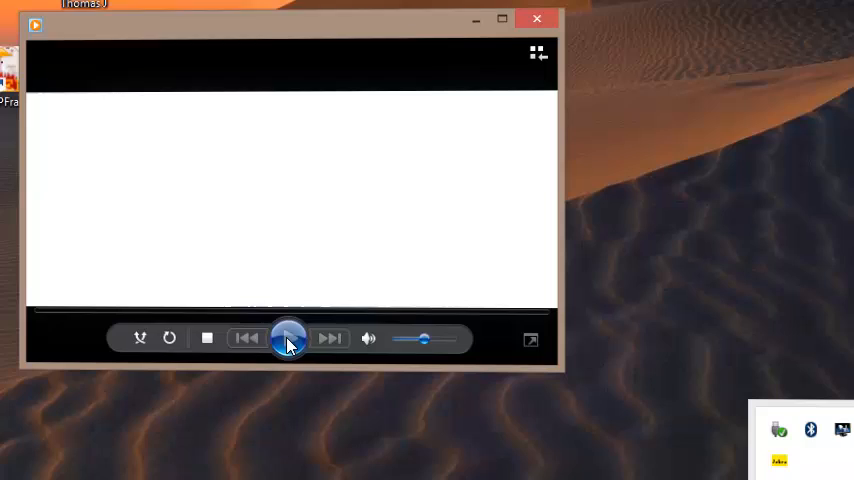
click(288, 338)
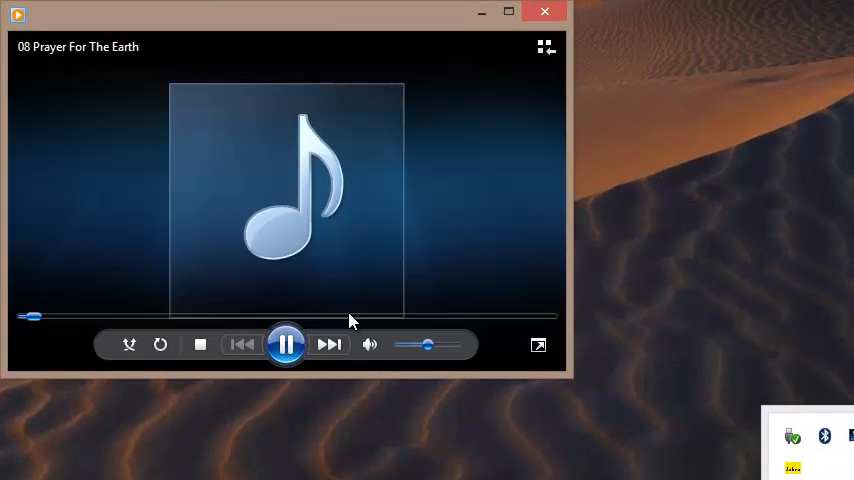
click(286, 344)
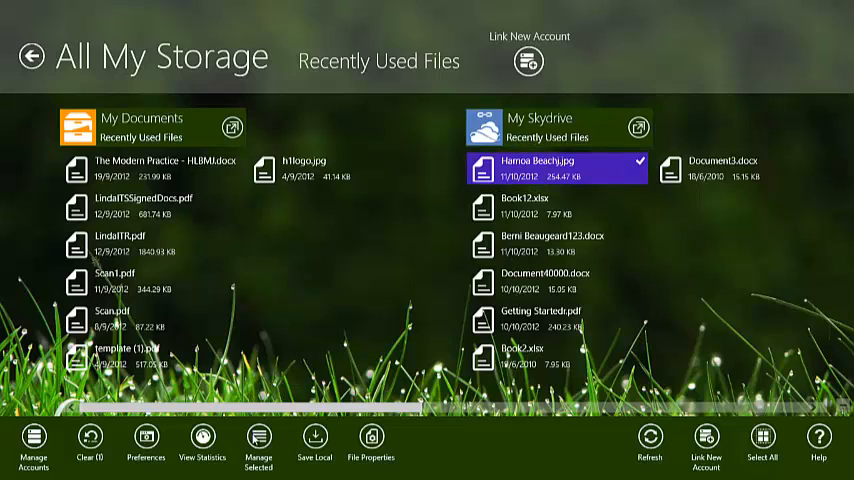
Step: View the beach photo's file properties, then select all recently used files
click(260, 444)
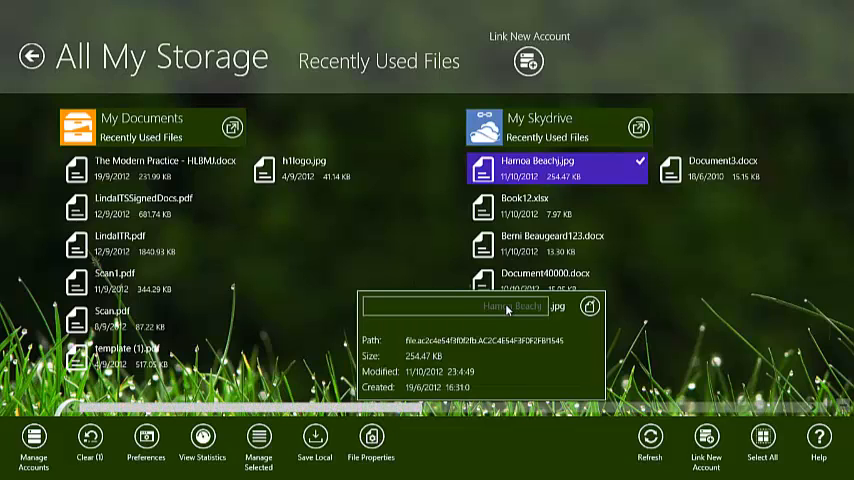
mouse_move(588, 312)
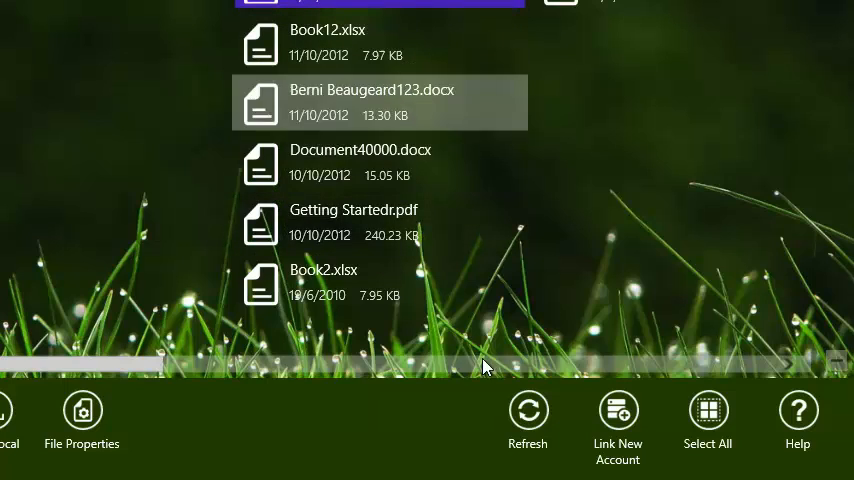
mouse_move(660, 412)
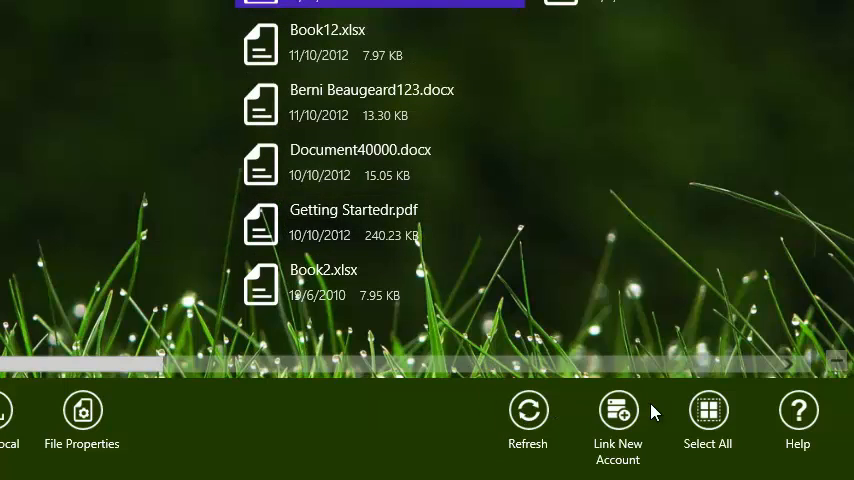
click(708, 410)
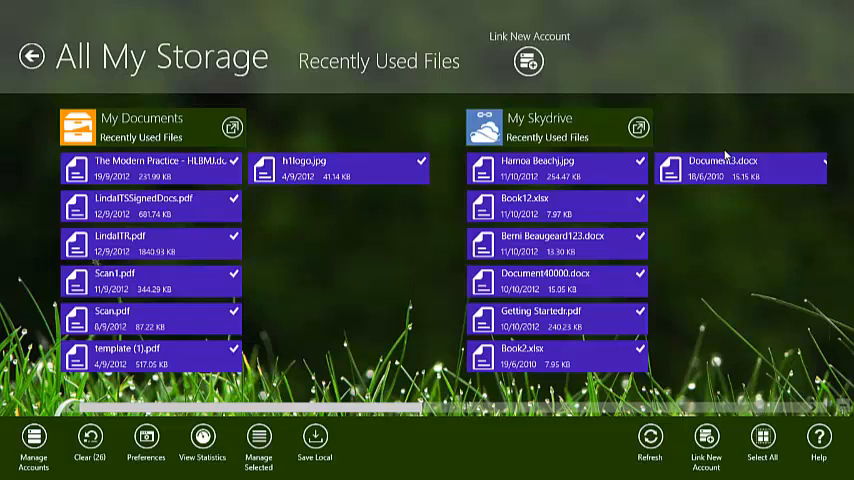
scroll(right, 3)
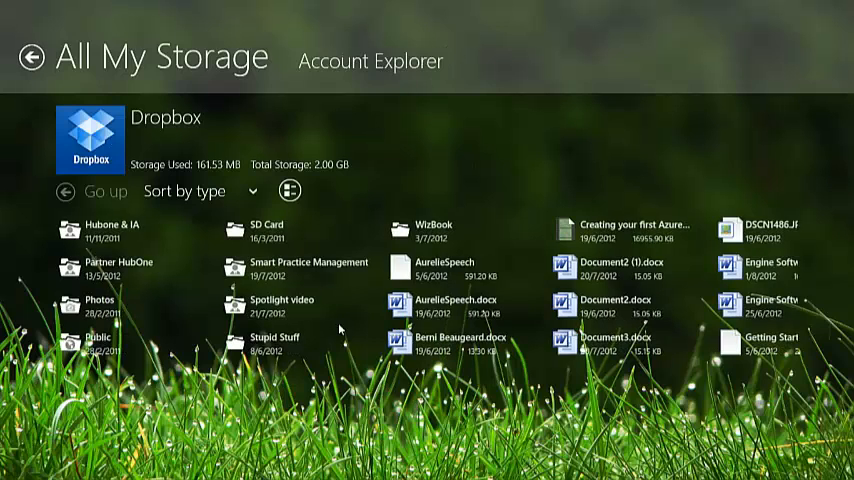
Step: Select a Dropbox document and bring up Manage Selected actions for it
click(624, 224)
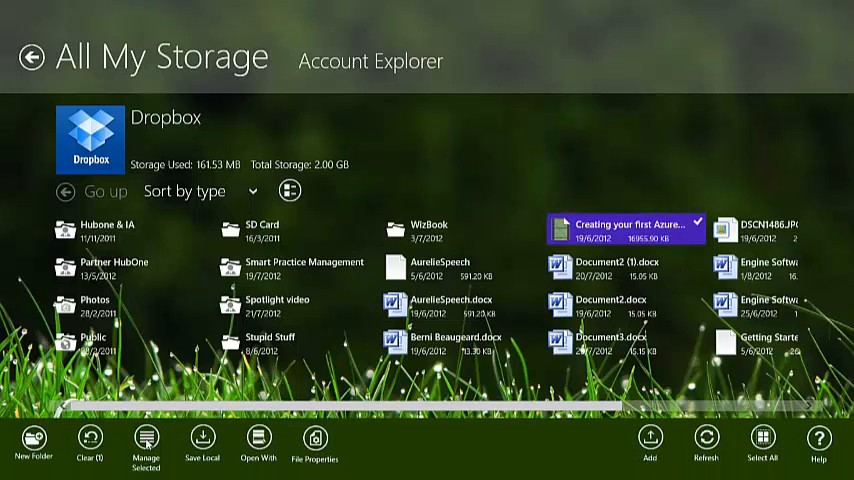
click(144, 442)
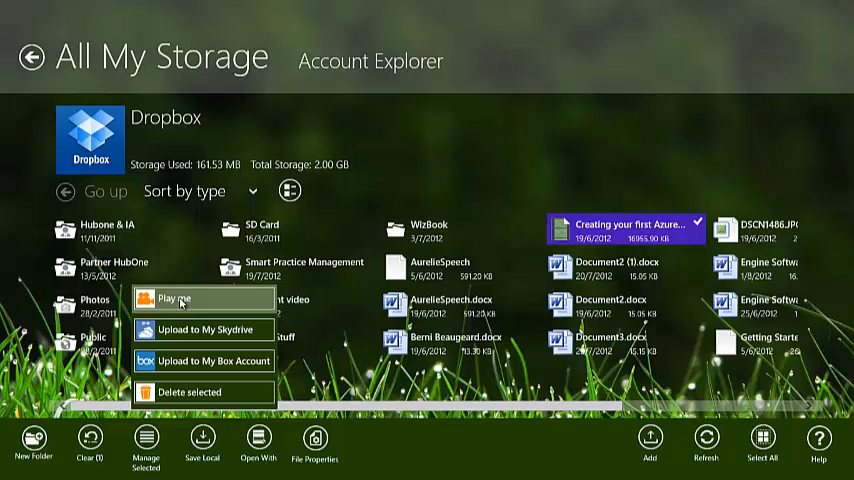
click(172, 298)
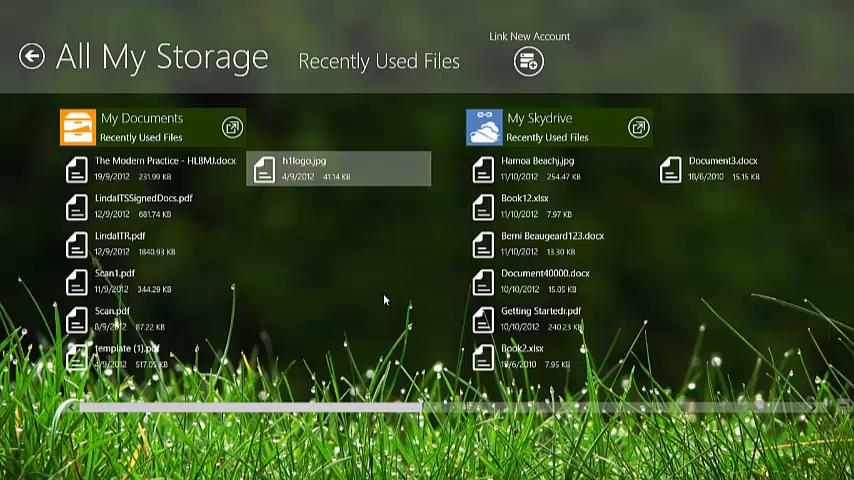
mouse_move(496, 8)
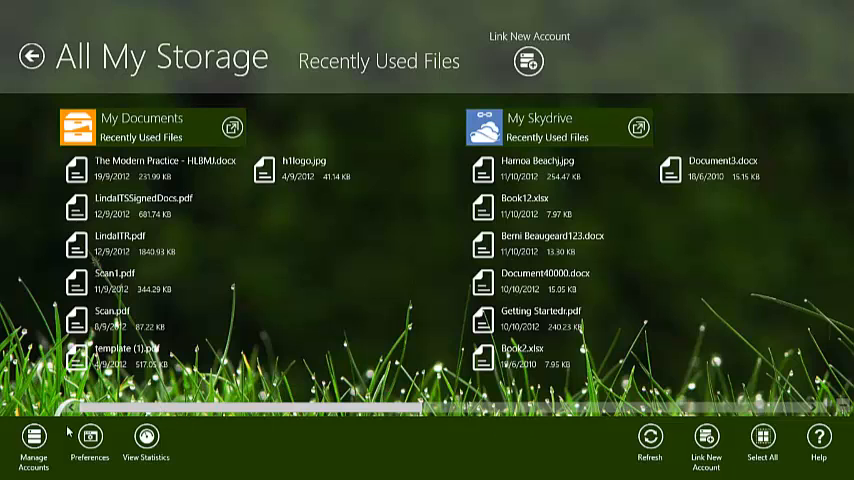
Step: Show Manage Accounts and view statistics: 588.81 MB used of 32.00 GB
click(528, 62)
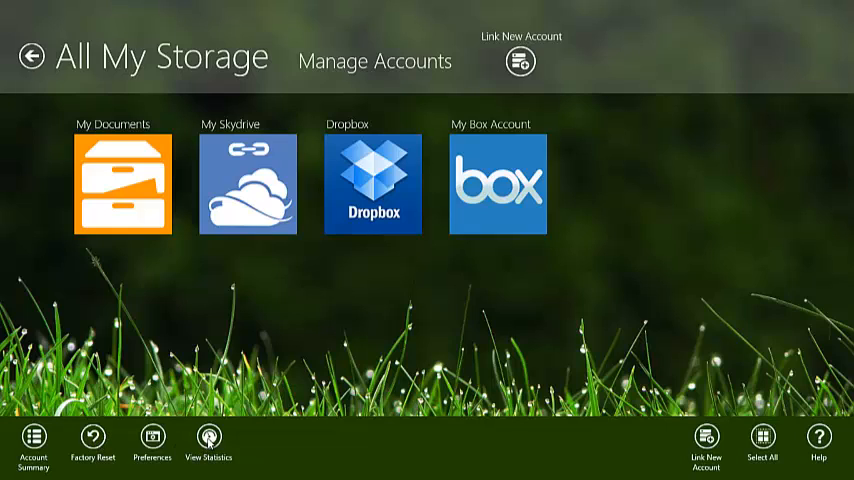
mouse_move(344, 372)
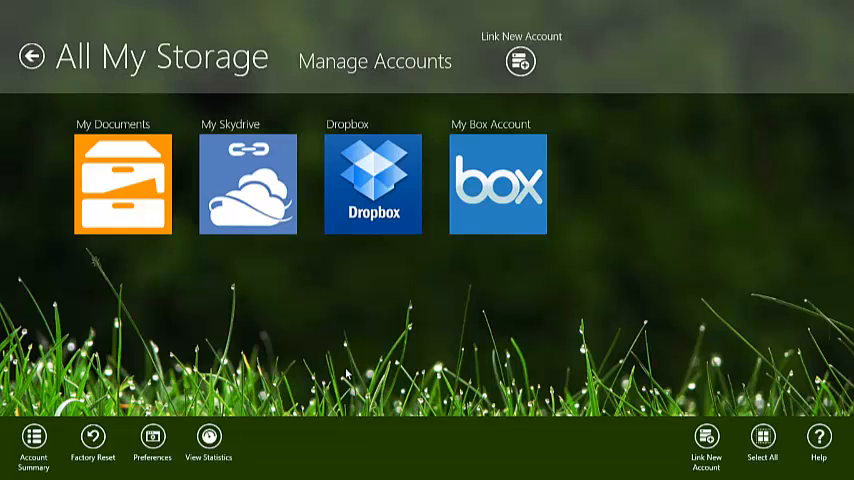
click(208, 436)
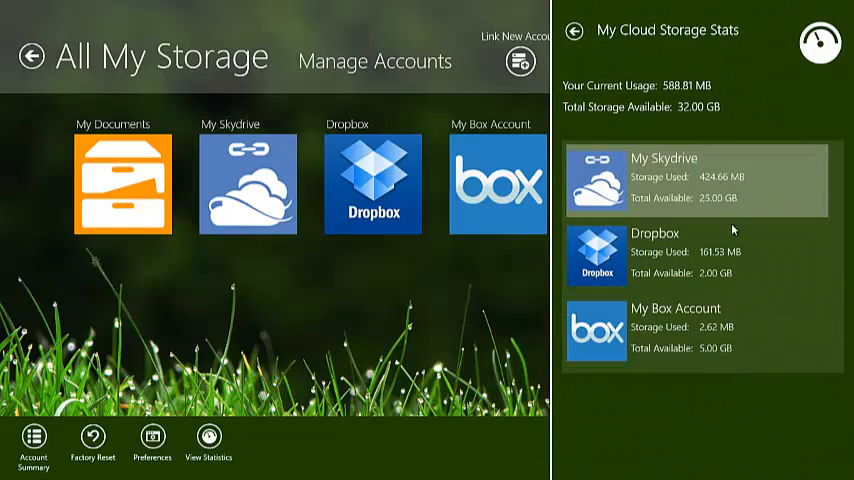